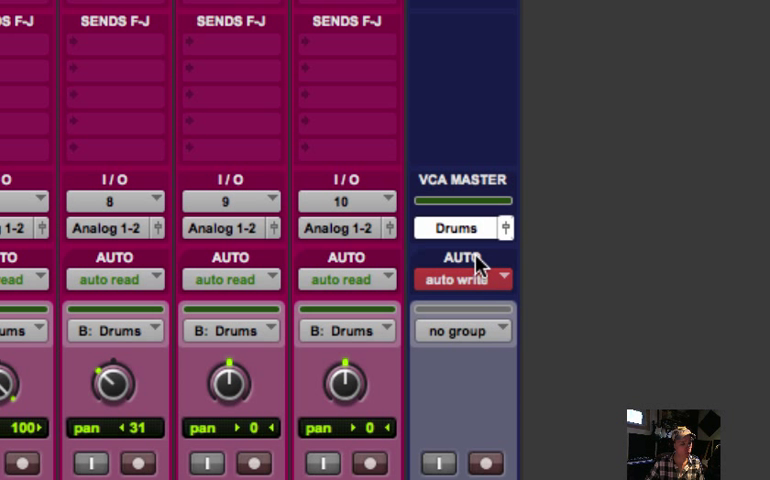
# - Set the Drums VCA automation mode to latch from the mode menu
pyautogui.click(460, 278)
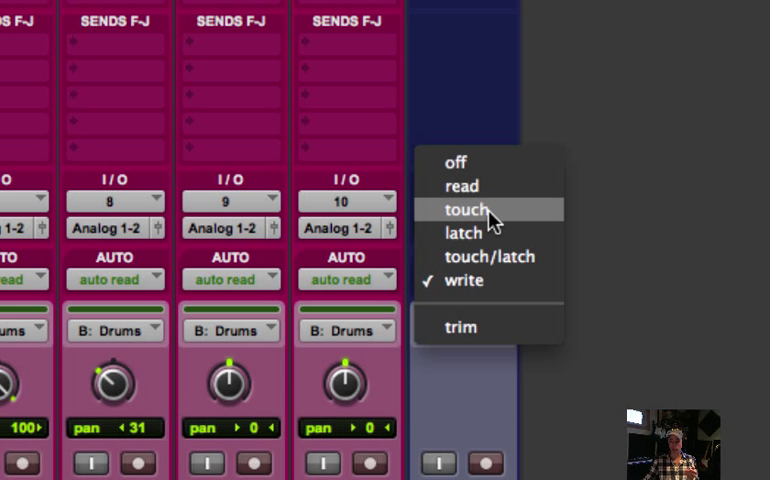
pyautogui.moveTo(476, 232)
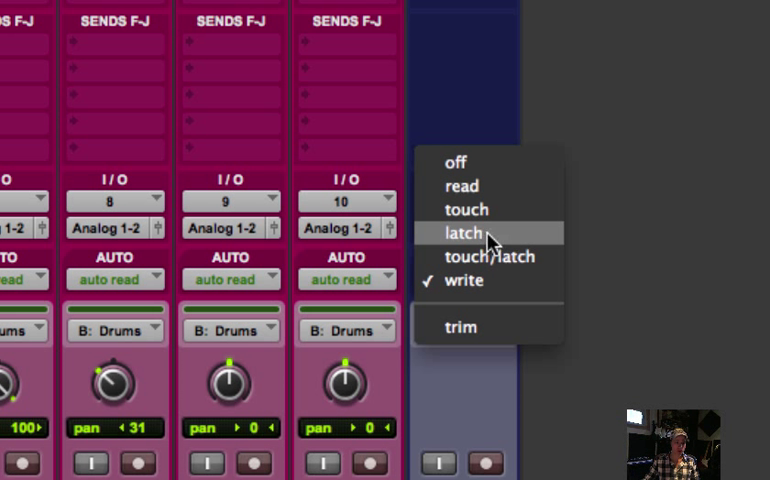
pyautogui.moveTo(500, 256)
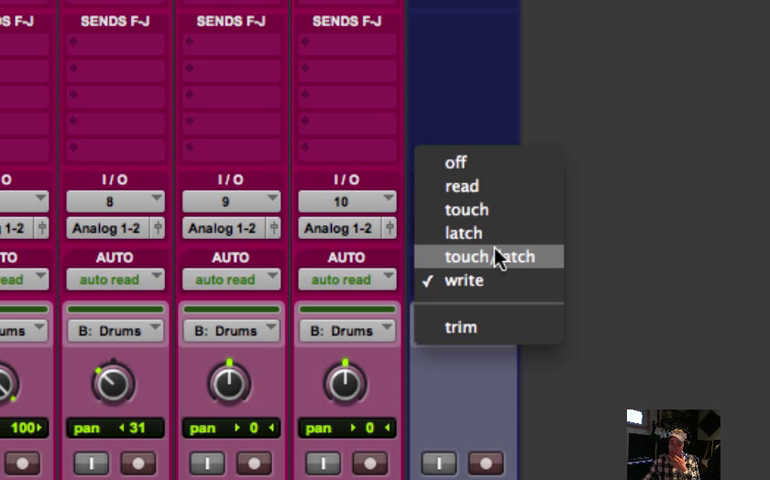
pyautogui.moveTo(470, 186)
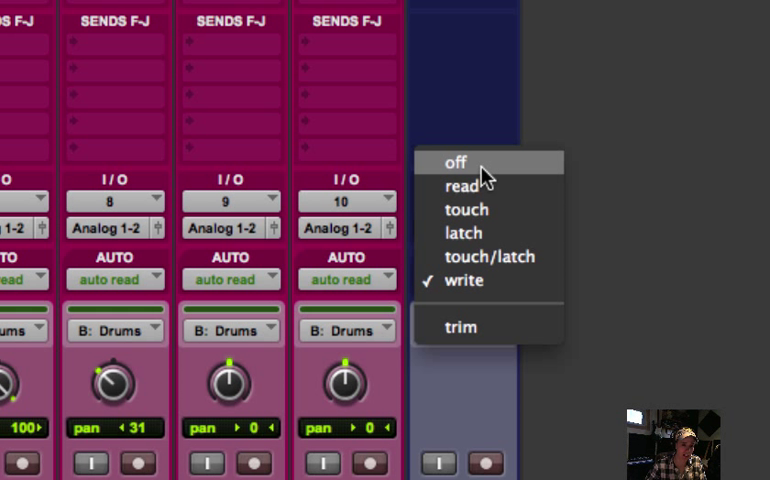
pyautogui.click(464, 280)
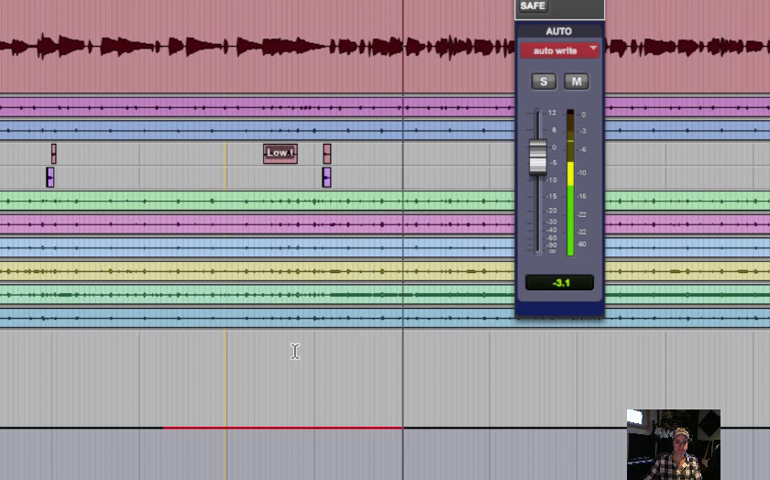
pyautogui.click(564, 48)
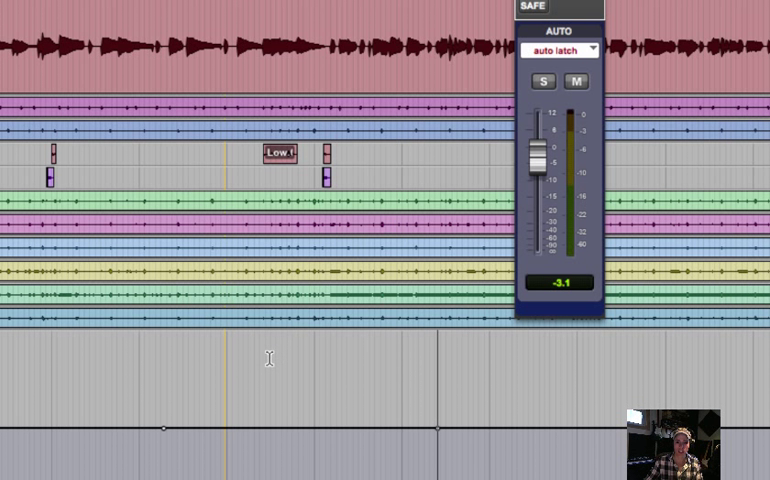
pyautogui.click(570, 50)
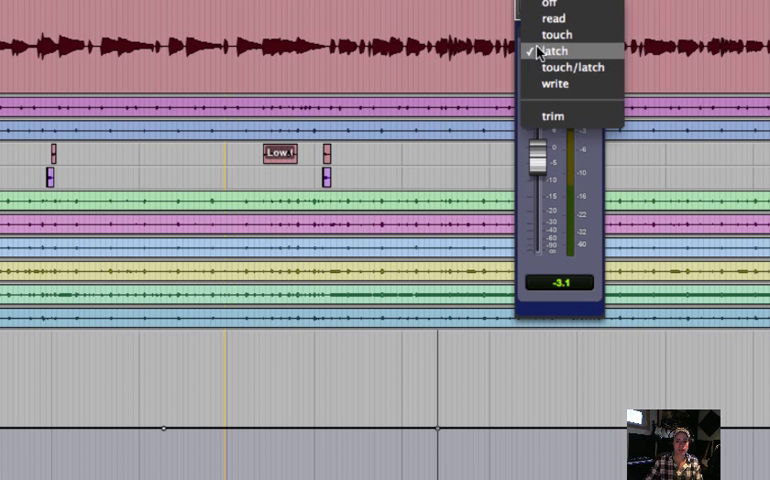
pyautogui.moveTo(556, 84)
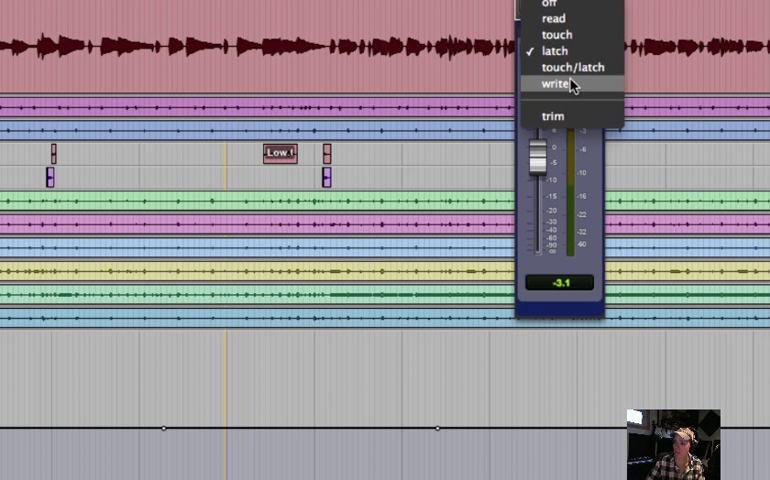
# - Write a rising Drums VCA volume curve in write mode, then stop playback
pyautogui.click(550, 84)
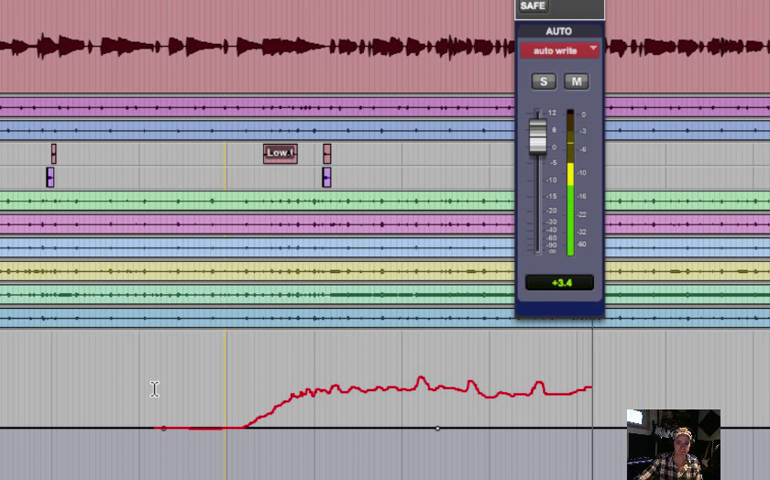
pyautogui.click(576, 48)
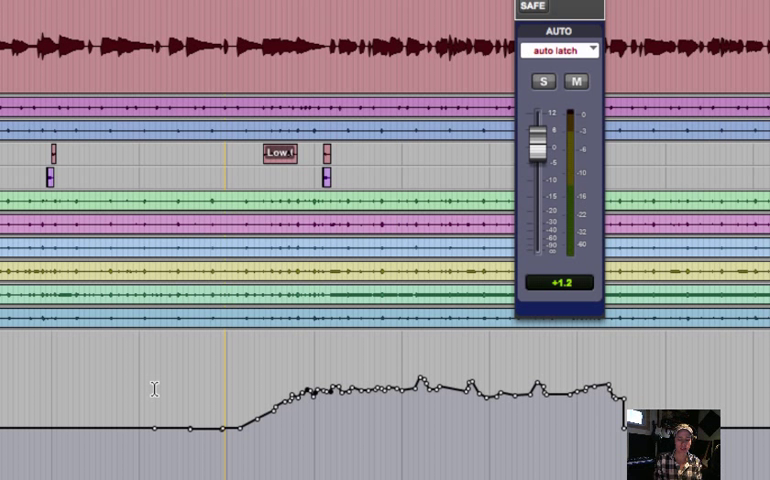
pyautogui.moveTo(428, 146)
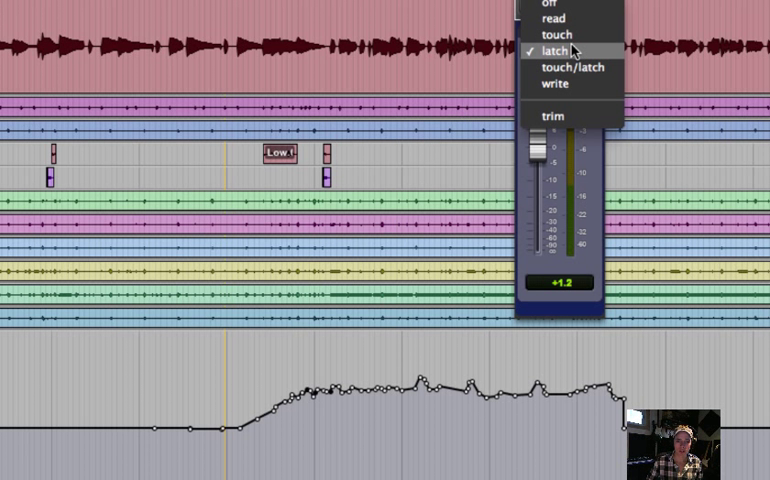
pyautogui.moveTo(564, 34)
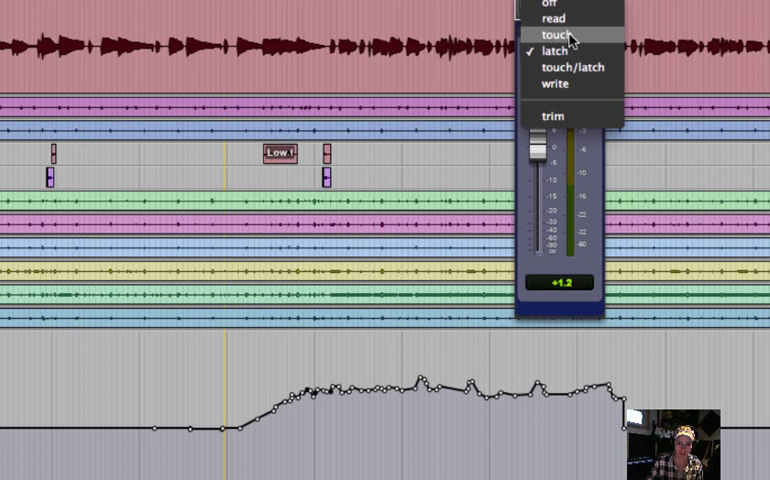
# - Switch the Drums VCA to touch mode and overwrite a raised mid-section of its volume curve
pyautogui.click(560, 36)
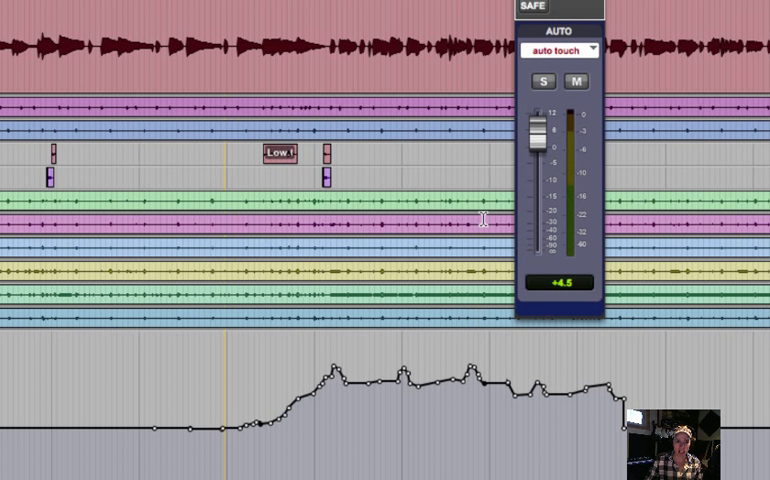
# - Switch the Drums VCA to latch and ride the fader up to a higher volume plateau
pyautogui.click(568, 52)
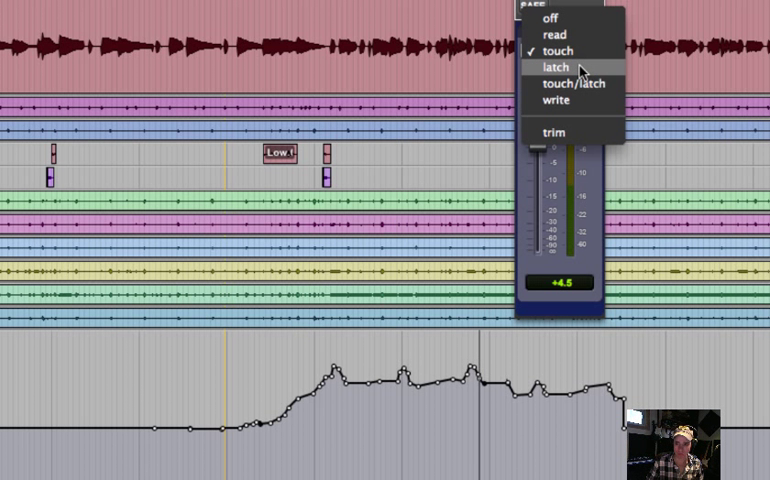
pyautogui.click(548, 66)
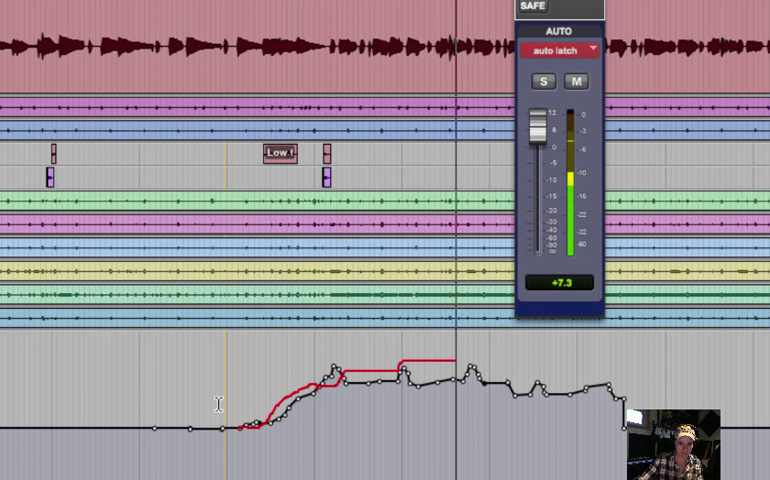
pyautogui.moveTo(540, 130); pyautogui.dragTo(540, 140)
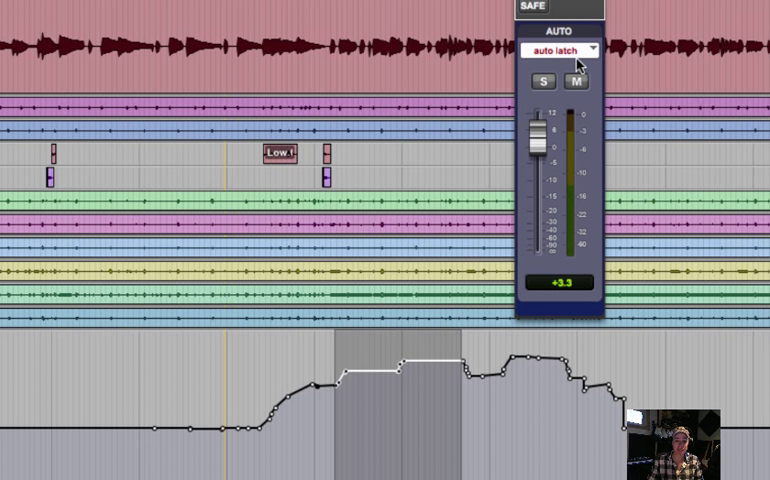
# - Play back the Drums VCA in read mode, moving the fader without writing automation
pyautogui.click(572, 50)
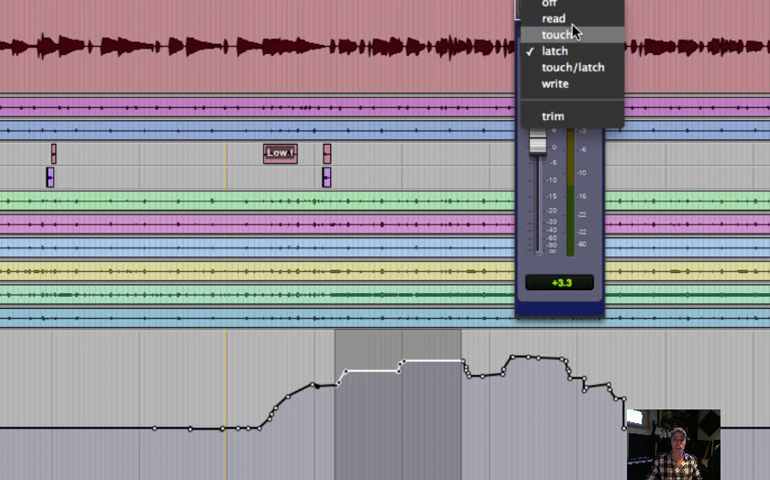
pyautogui.moveTo(560, 20)
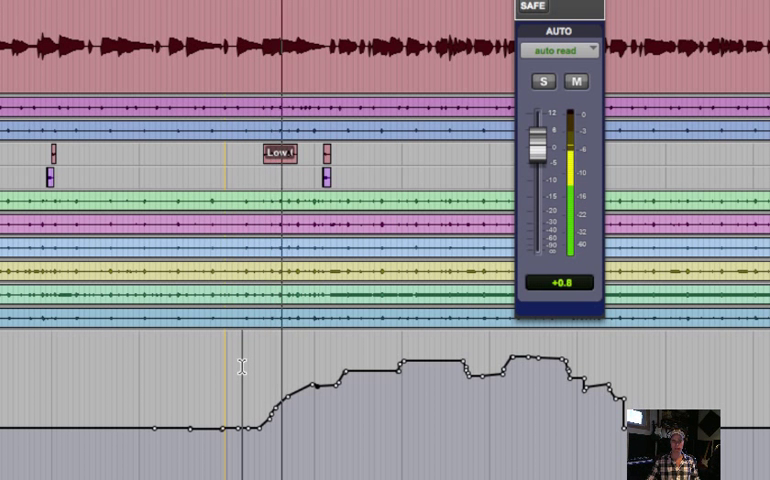
pyautogui.moveTo(540, 144); pyautogui.dragTo(540, 136)
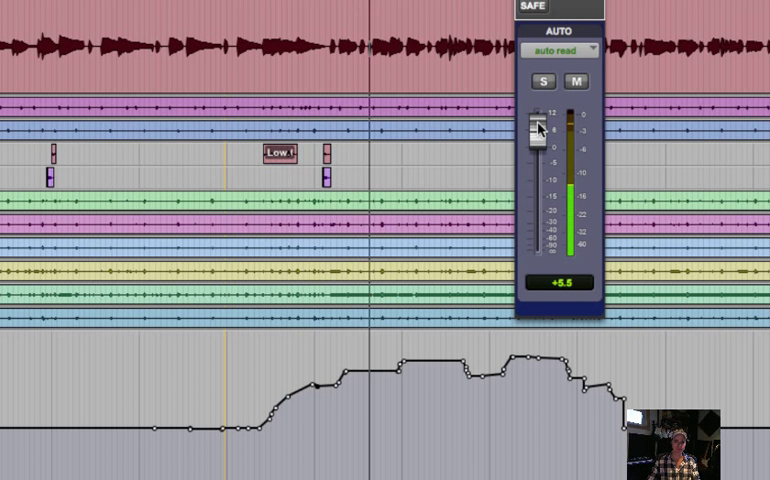
pyautogui.moveTo(536, 128); pyautogui.dragTo(536, 122)
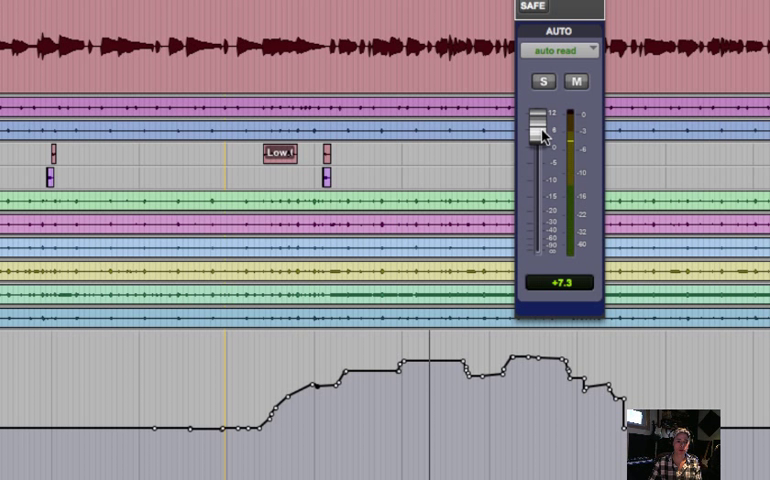
# - Turn the Drums VCA automation off, keeping the written volume curve
pyautogui.click(572, 48)
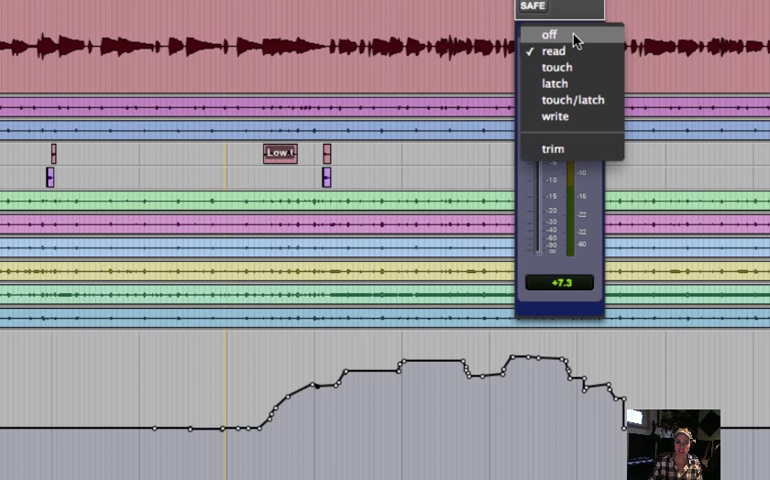
pyautogui.click(548, 32)
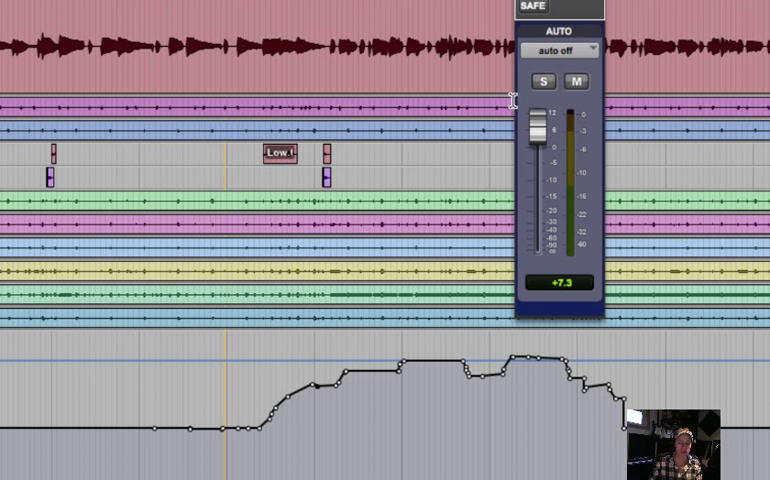